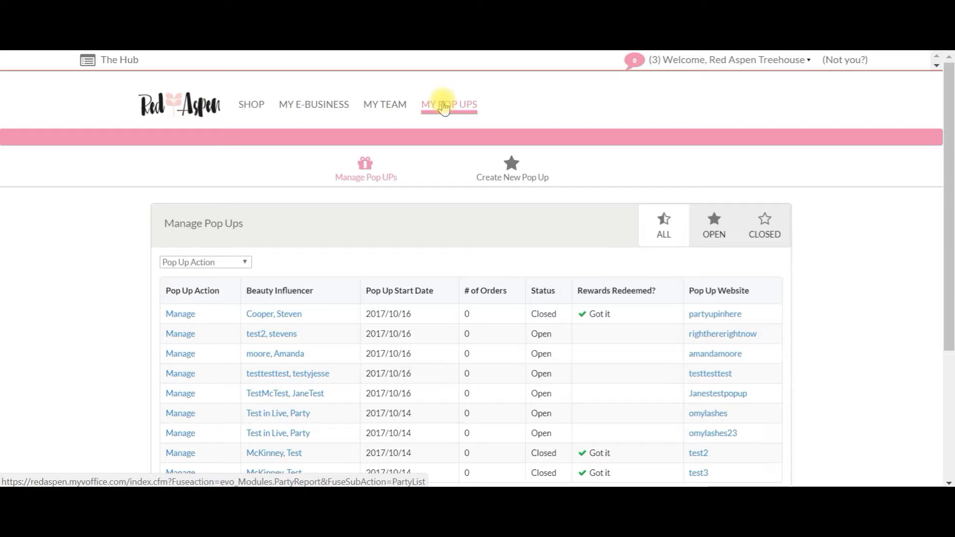
{"action": "mouse_move", "coordinate": [198, 299]}
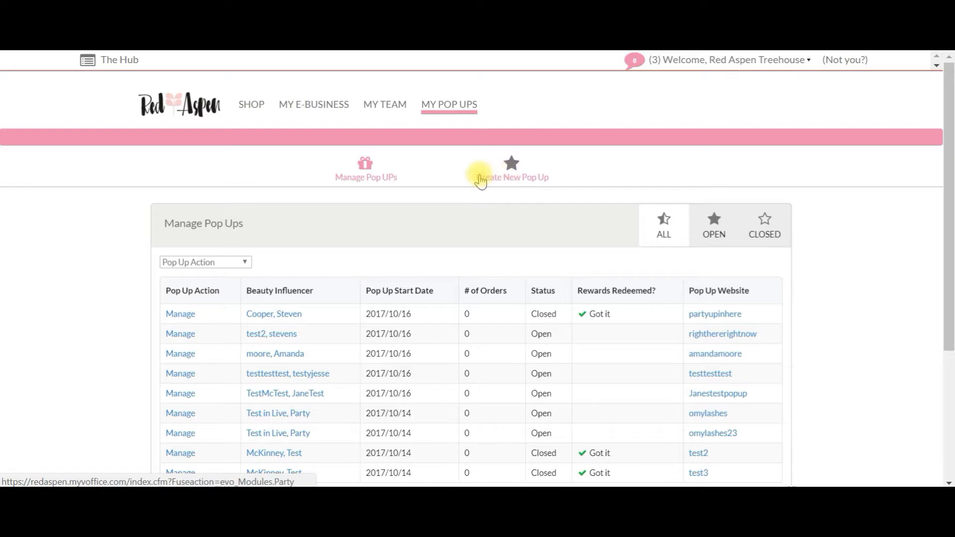
{"action": "mouse_move", "coordinate": [519, 192]}
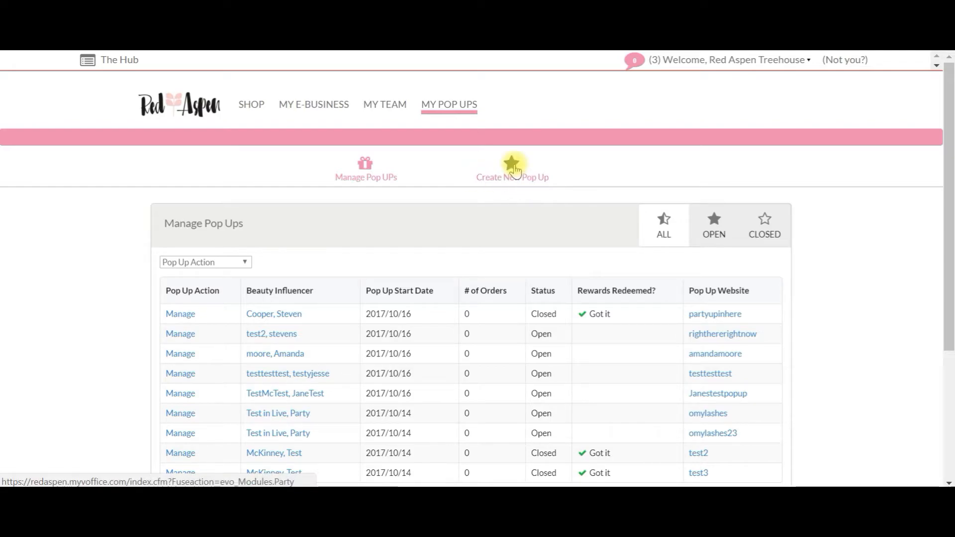
Start a new pop up for Samantha McKinneyTEST in Boise, Idaho, using the autofilled phone
{"action": "left_click", "coordinate": [511, 169]}
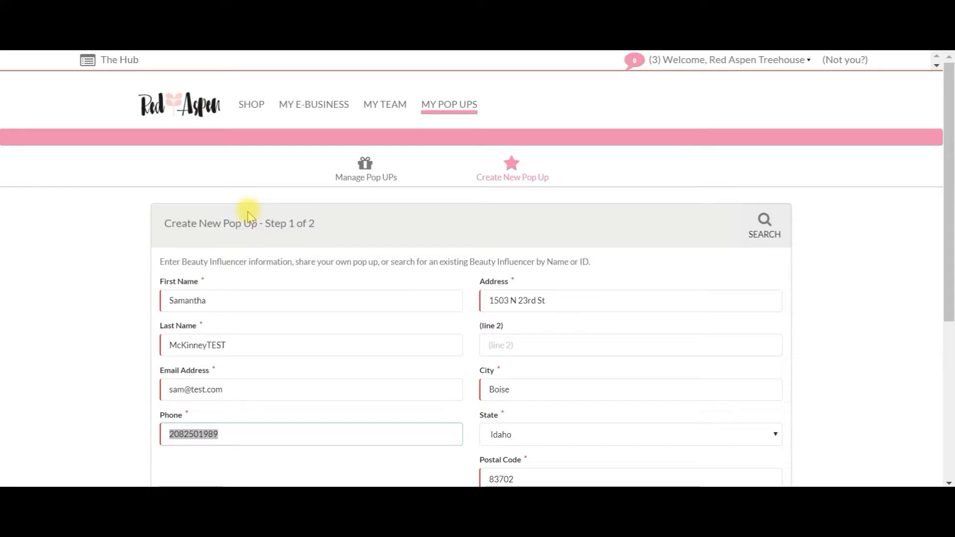
{"action": "mouse_move", "coordinate": [238, 293]}
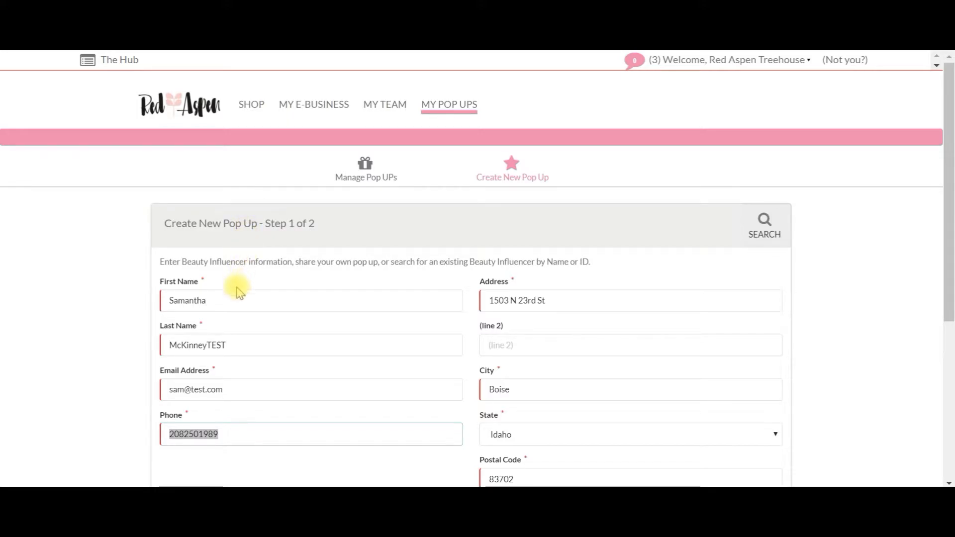
{"action": "mouse_move", "coordinate": [229, 265]}
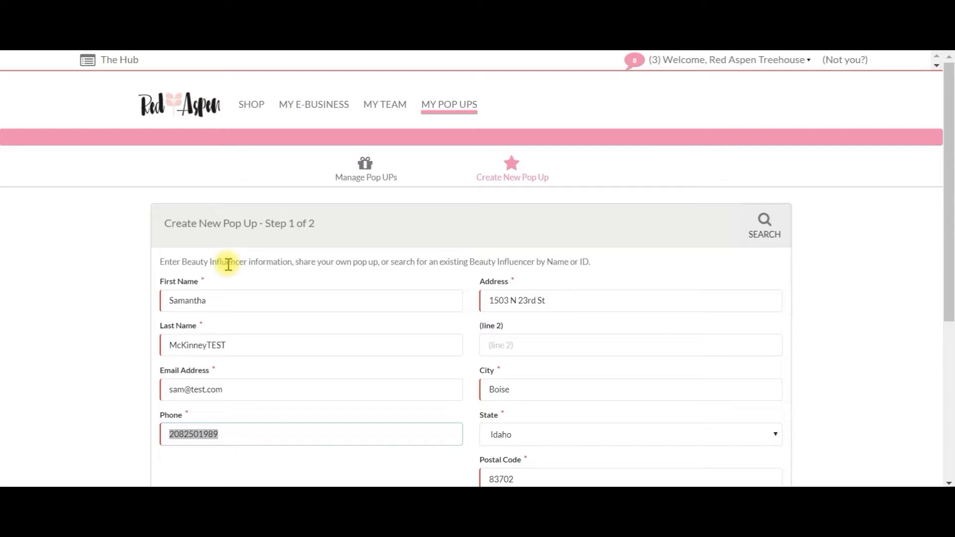
{"action": "scroll", "scroll_direction": "down", "scroll_amount": 3}
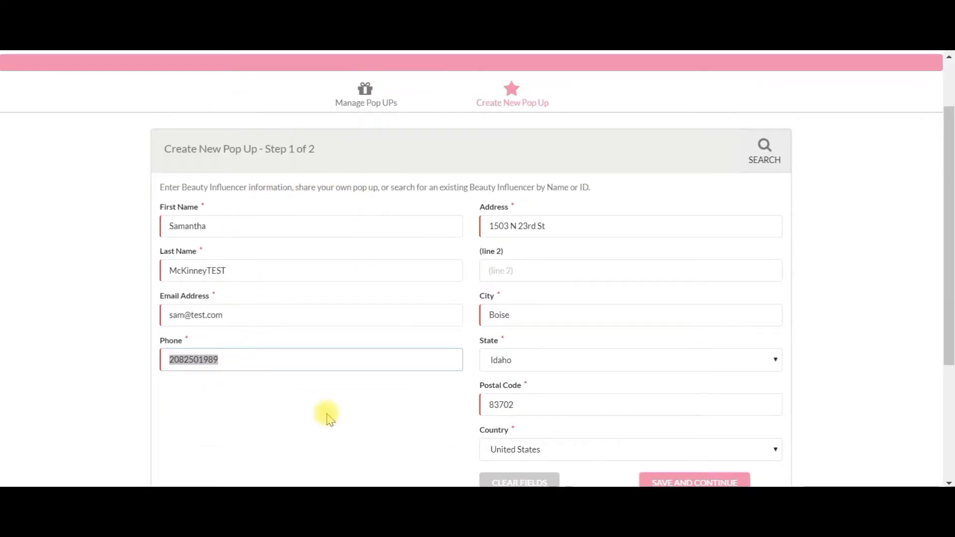
{"action": "left_click", "coordinate": [311, 360]}
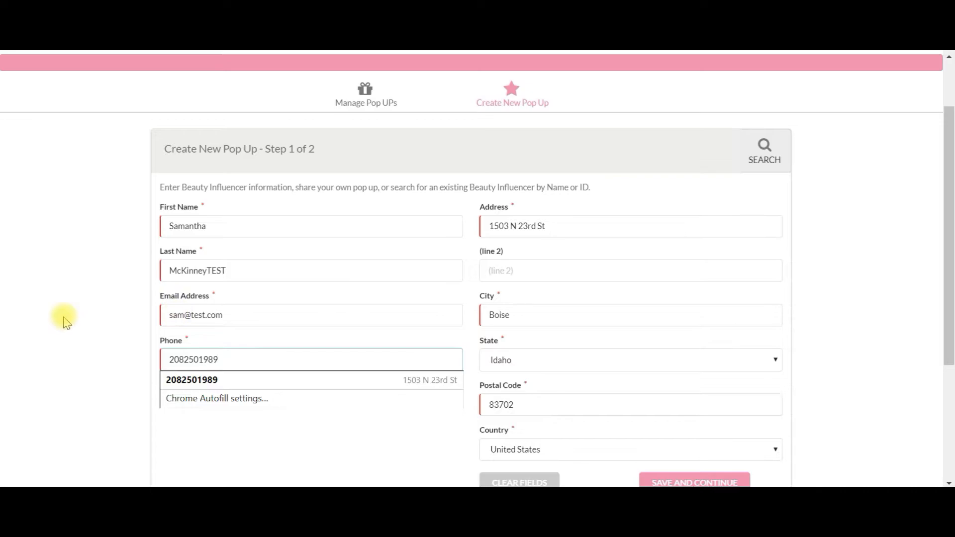
{"action": "left_click", "coordinate": [195, 226]}
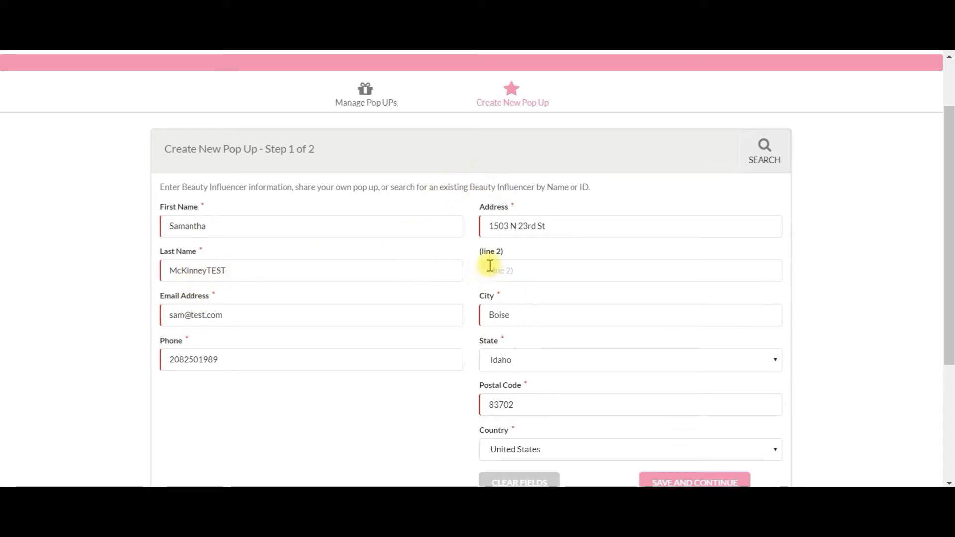
{"action": "scroll", "scroll_direction": "down", "scroll_amount": 3}
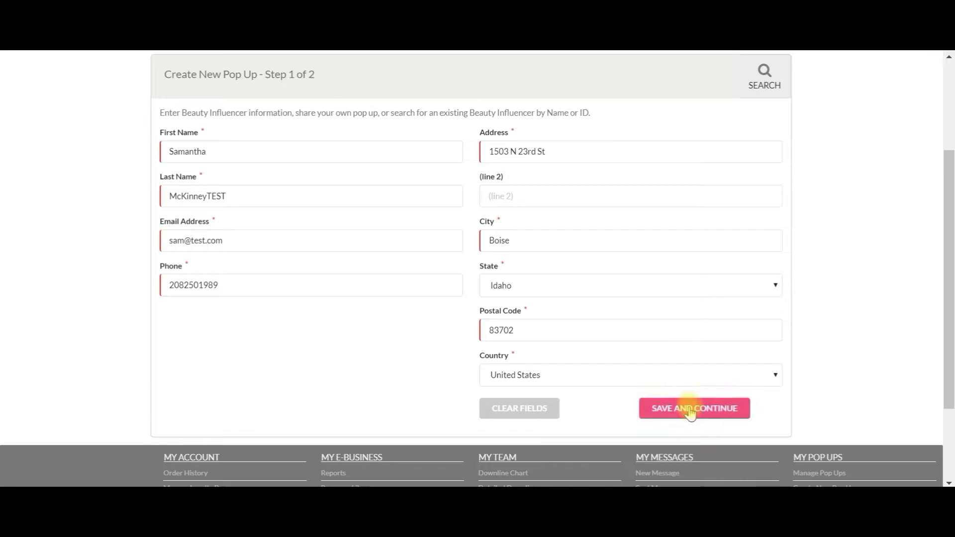
Save Samantha's Step 1 details and confirm the validated Boise, ID address
{"action": "left_click", "coordinate": [693, 408]}
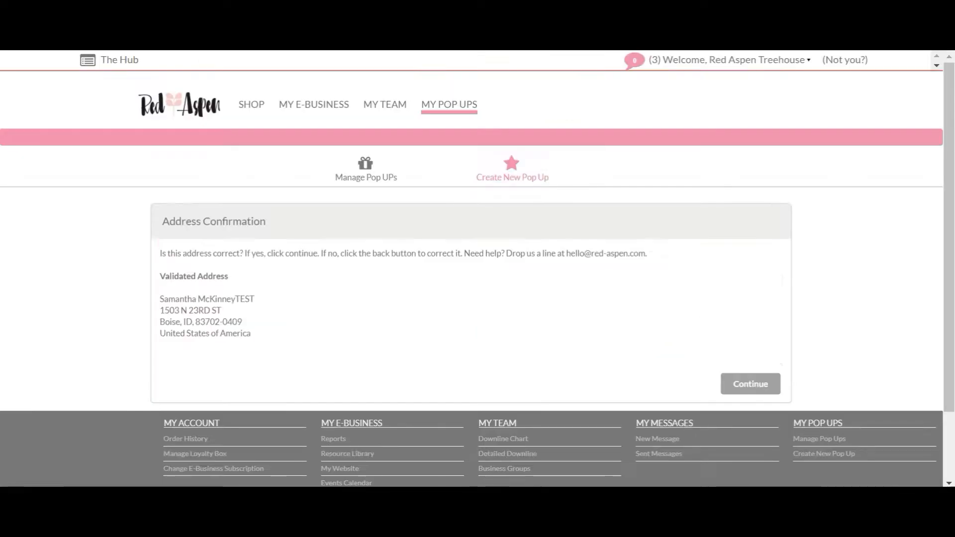
{"action": "mouse_move", "coordinate": [103, 258]}
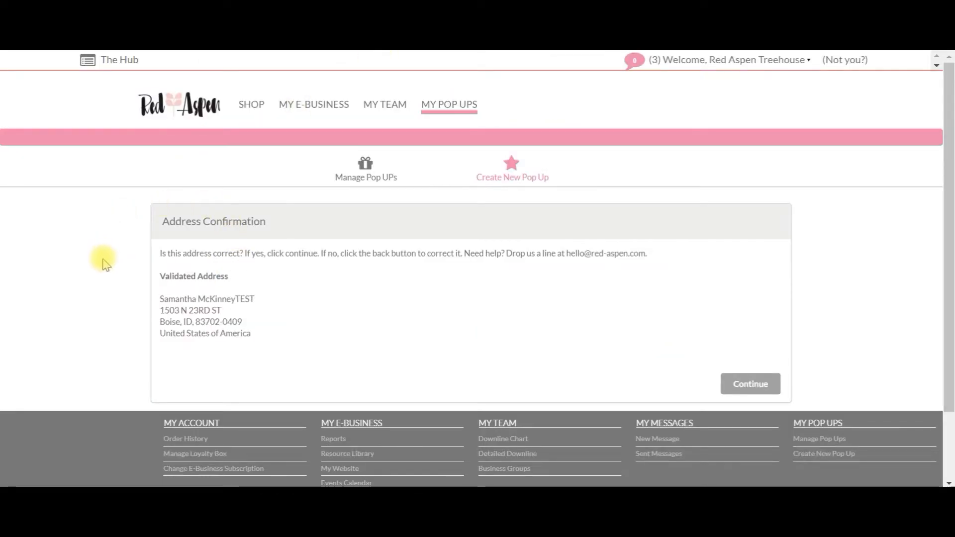
{"action": "mouse_move", "coordinate": [183, 222]}
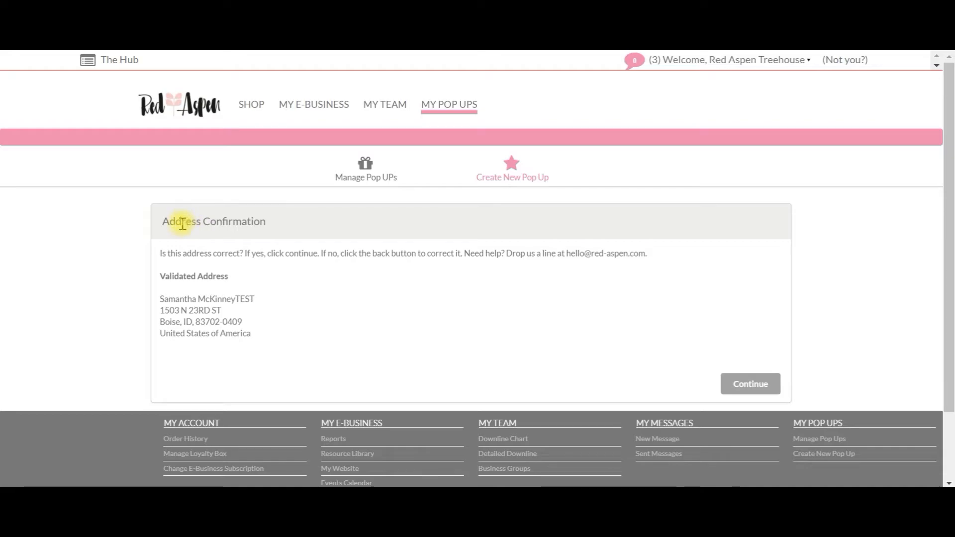
{"action": "mouse_move", "coordinate": [169, 299]}
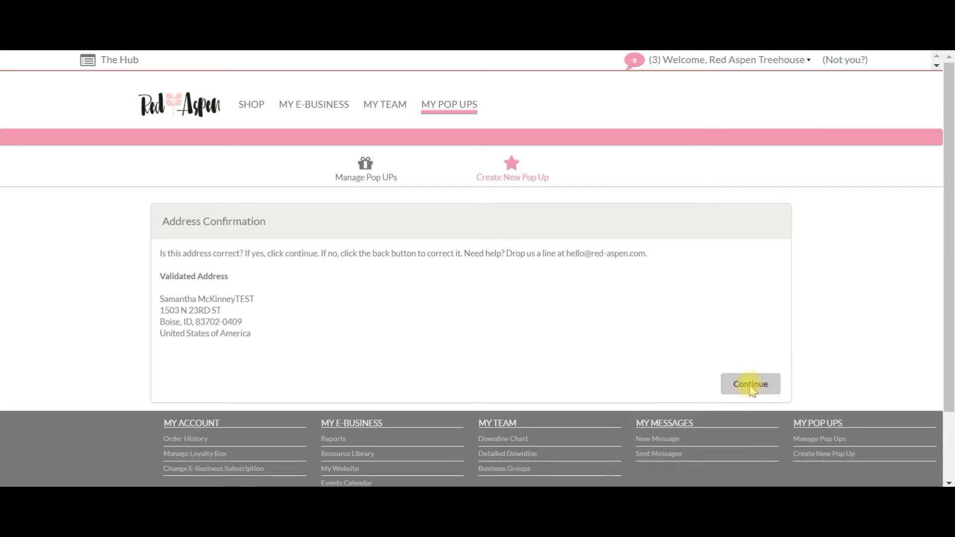
{"action": "left_click", "coordinate": [749, 384]}
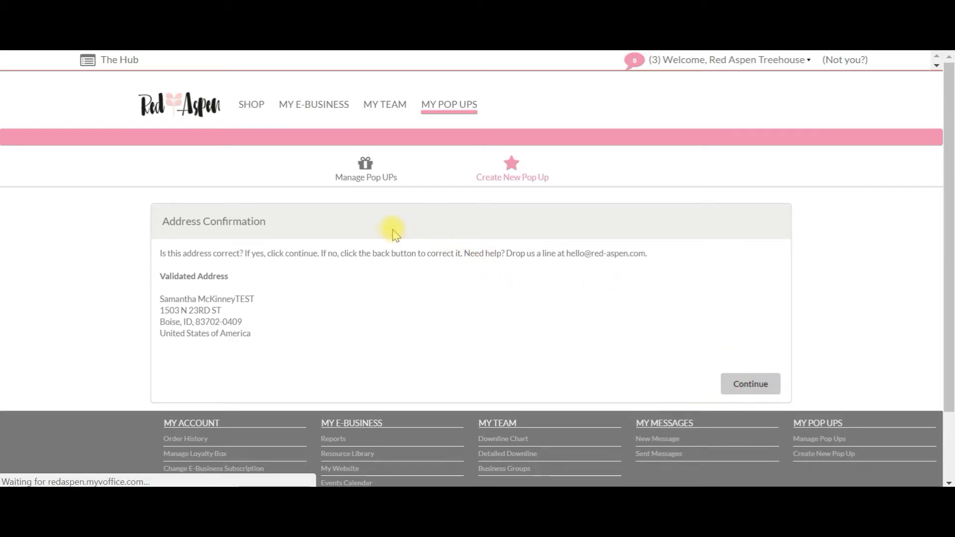
Set the pop up website address to SamanthaPopUpFUN and create the pop up
{"action": "left_click", "coordinate": [750, 384]}
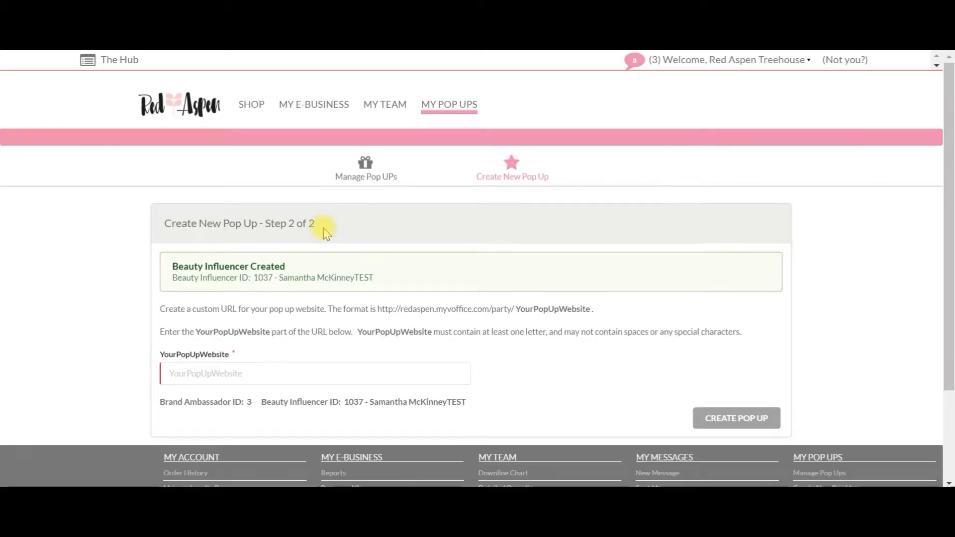
{"action": "mouse_move", "coordinate": [175, 298]}
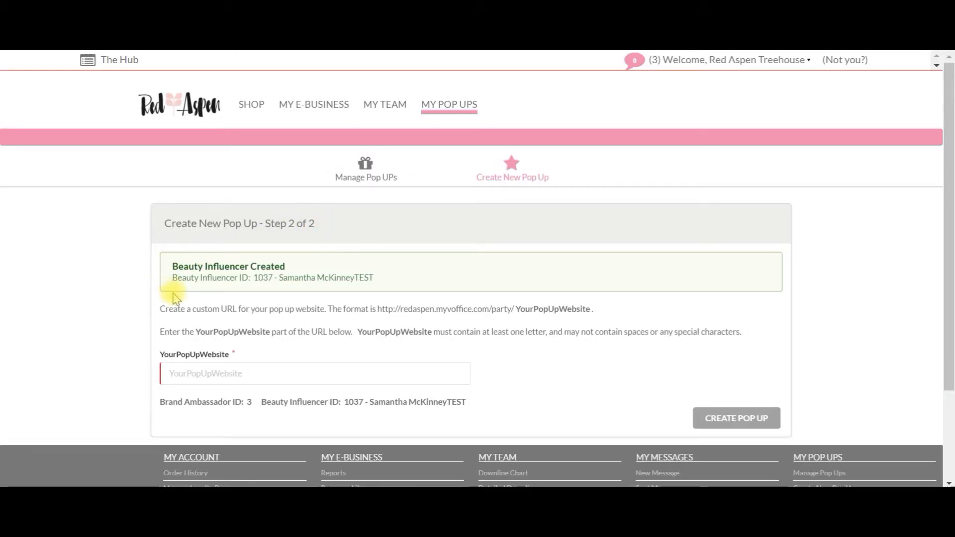
{"action": "mouse_move", "coordinate": [193, 306]}
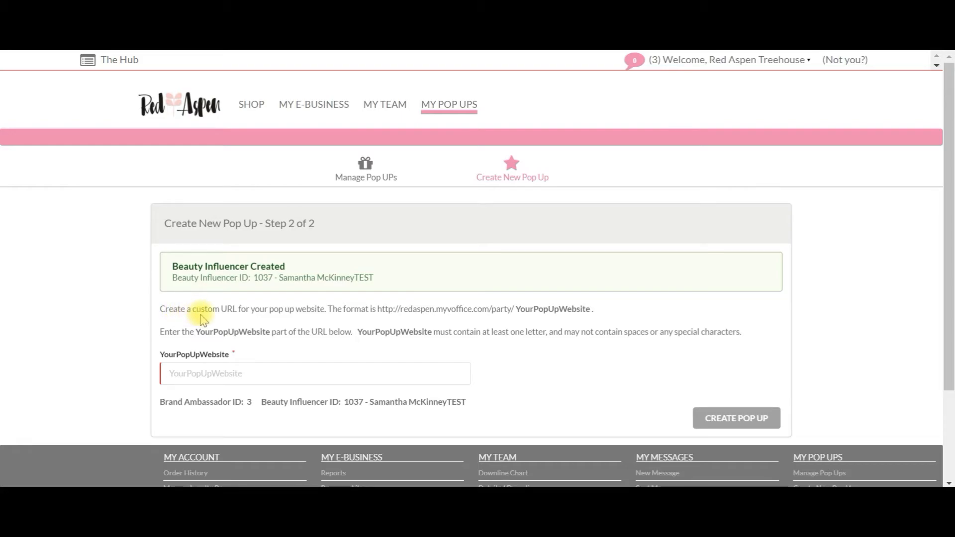
{"action": "mouse_move", "coordinate": [341, 304]}
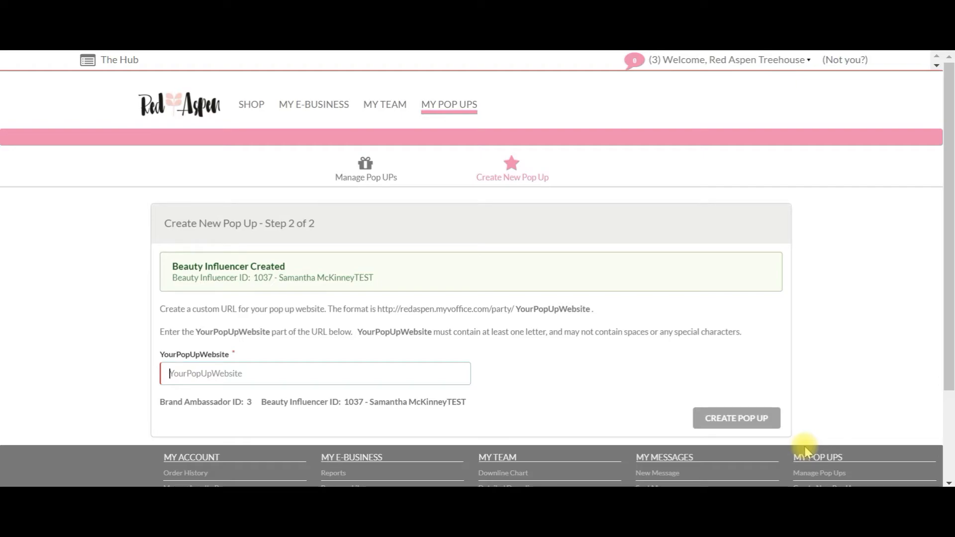
{"action": "type", "text": "Sam"}
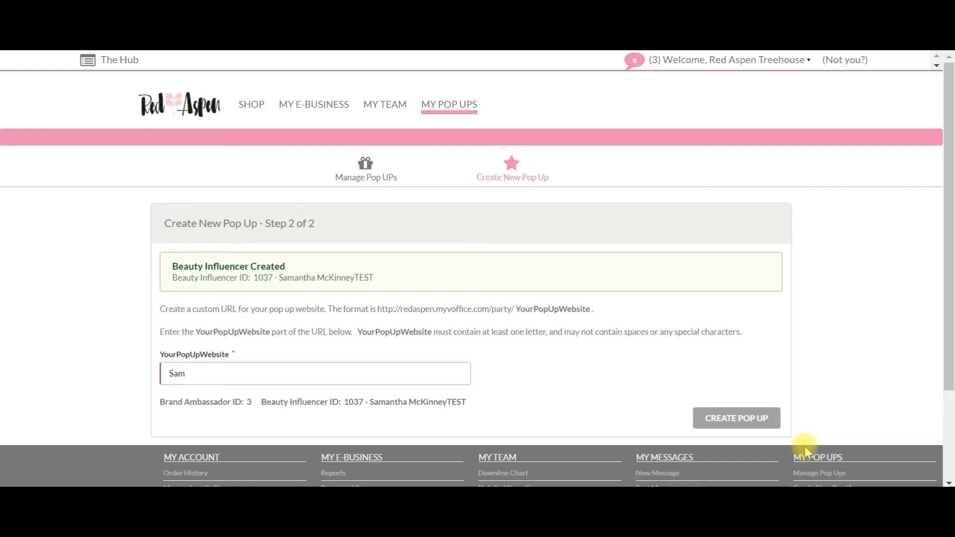
{"action": "type", "text": "anthaPopUpF"}
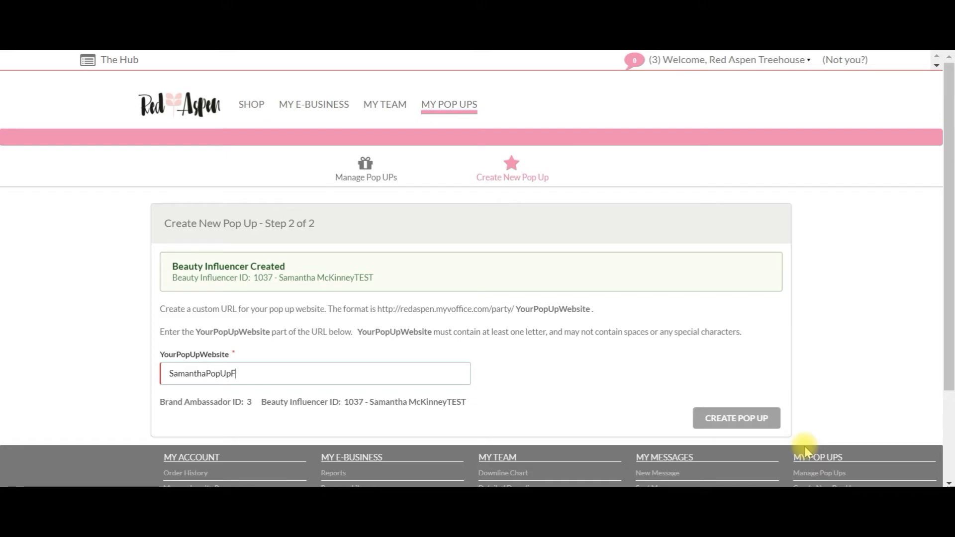
{"action": "type", "text": "UN"}
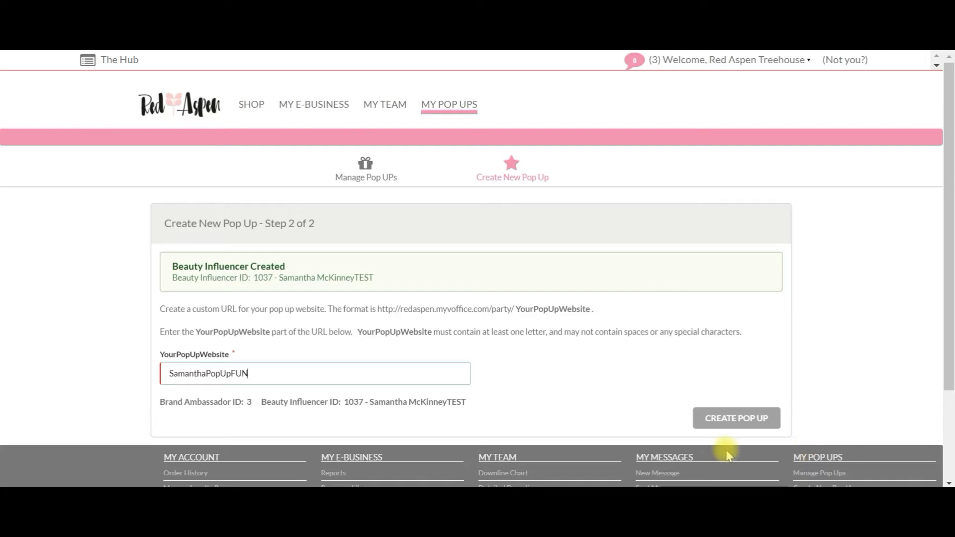
{"action": "left_click", "coordinate": [736, 418]}
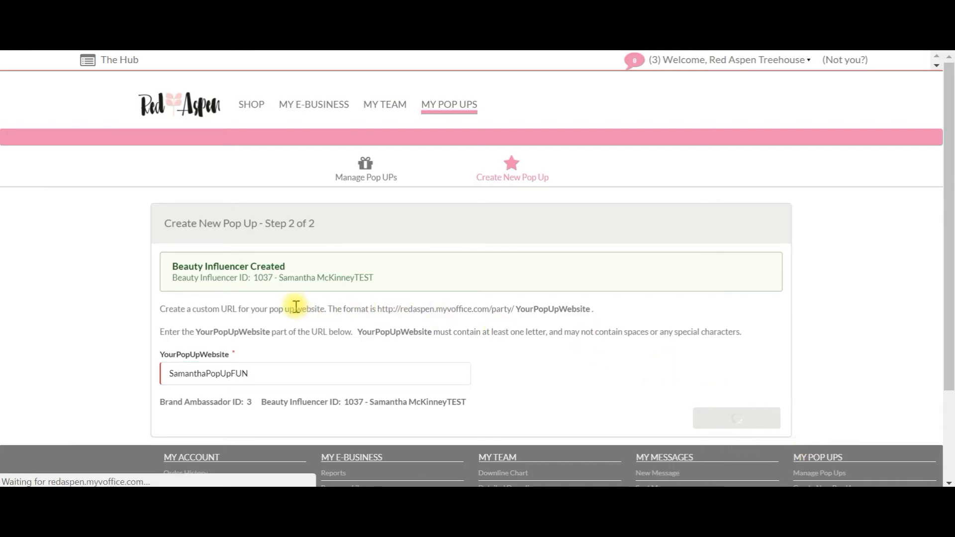
Select the new pop up's site link and password, then copy the login details
{"action": "left_click", "coordinate": [736, 418]}
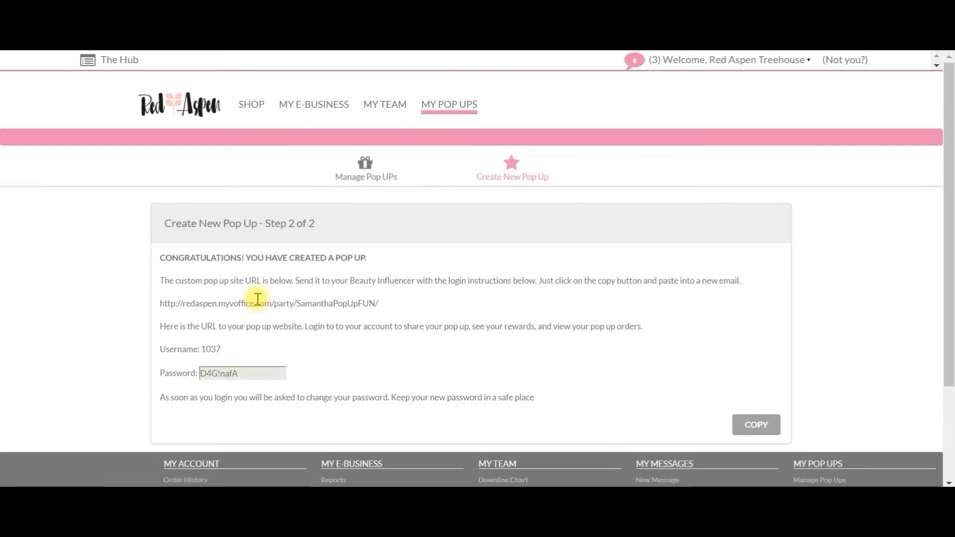
{"action": "scroll", "scroll_direction": "down", "scroll_amount": 3}
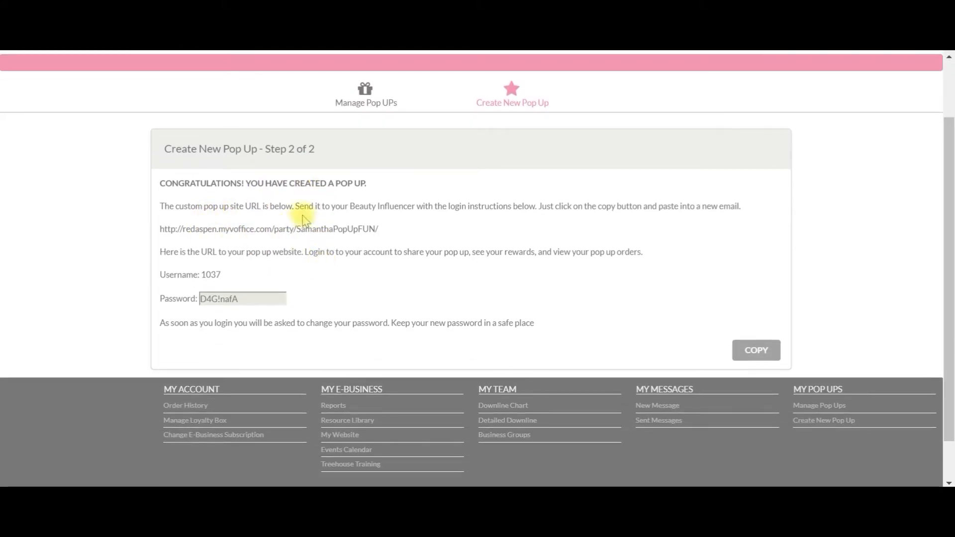
{"action": "mouse_move", "coordinate": [159, 249]}
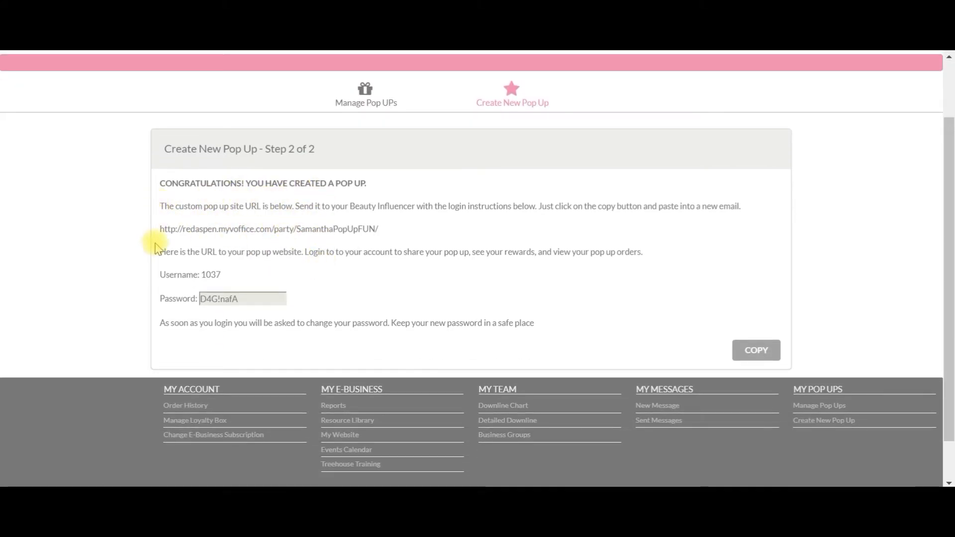
{"action": "left_click_drag", "start_coordinate": [160, 228], "coordinate": [287, 228]}
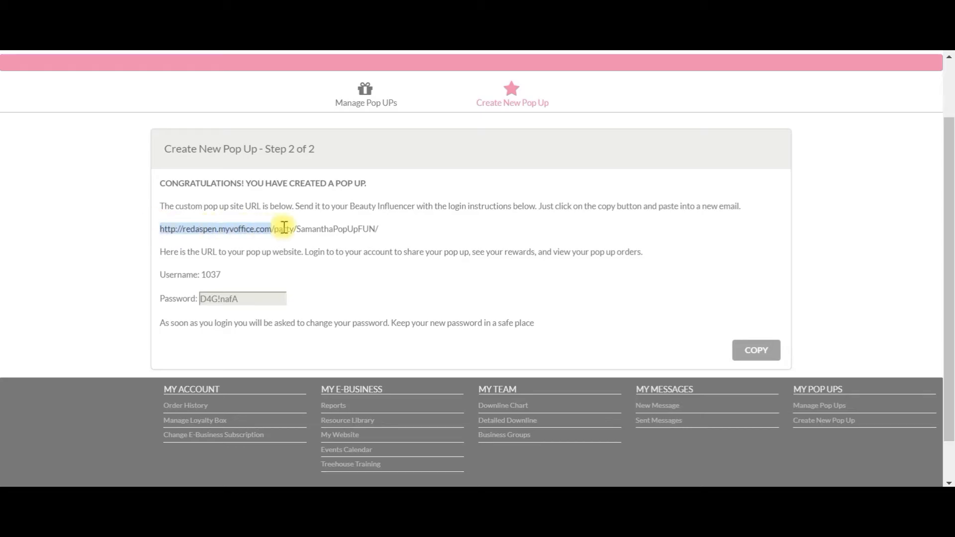
{"action": "mouse_move", "coordinate": [213, 265]}
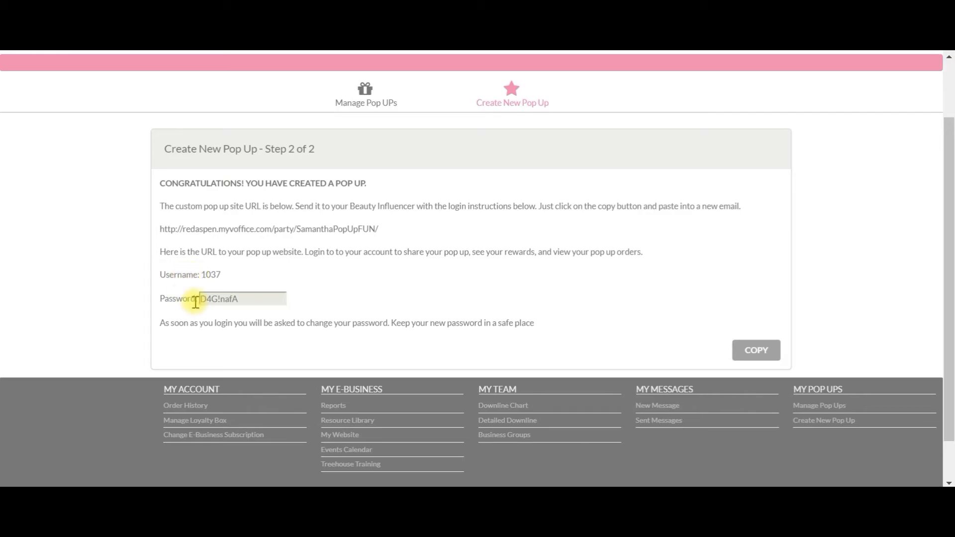
{"action": "left_click", "coordinate": [756, 350]}
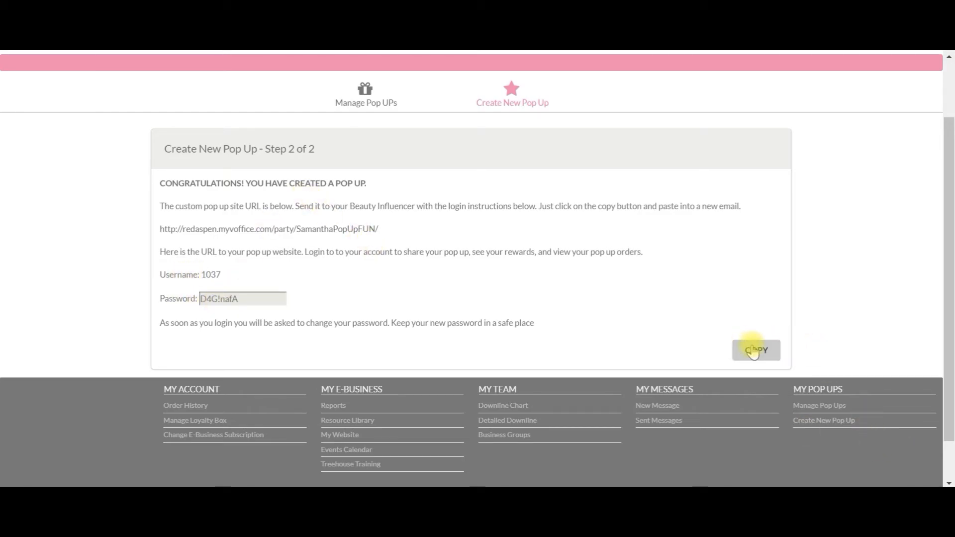
{"action": "left_click", "coordinate": [755, 350]}
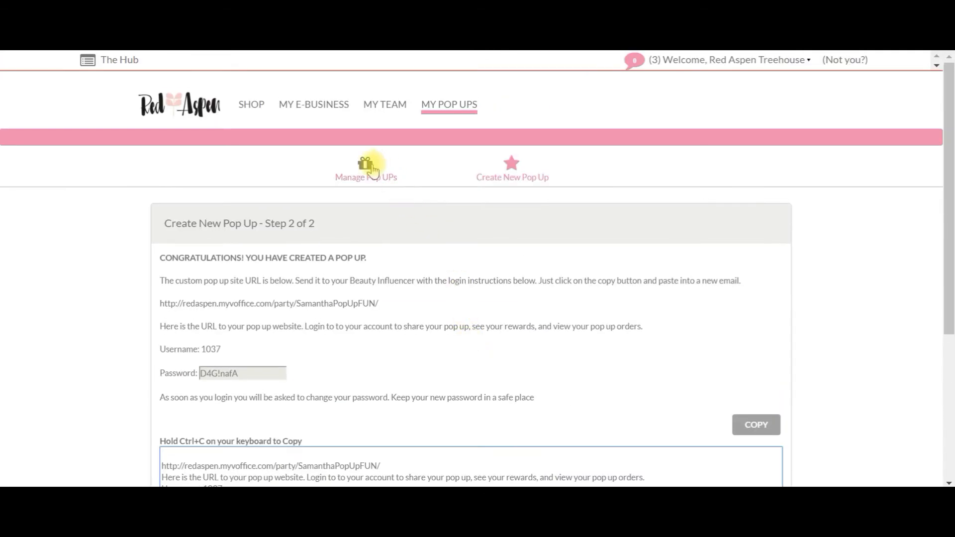
Open Manage Pop Ups to find the open SamanthaPopUpFUN pop up
{"action": "left_click", "coordinate": [365, 168]}
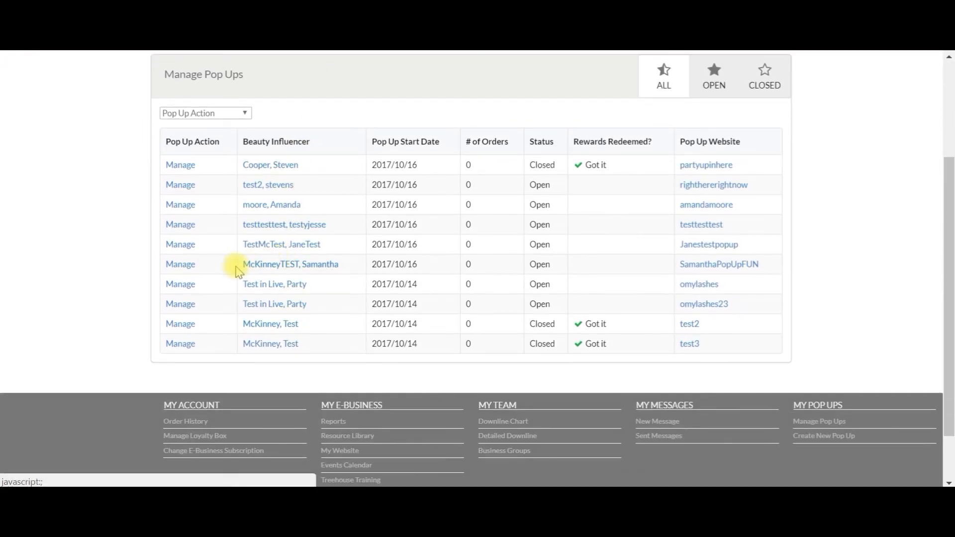
{"action": "mouse_move", "coordinate": [317, 268]}
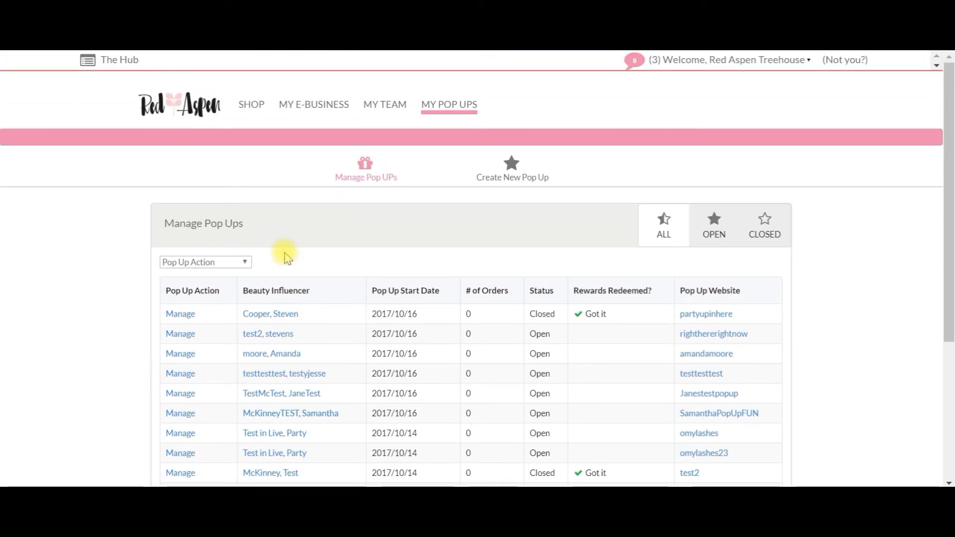
{"action": "mouse_move", "coordinate": [298, 283]}
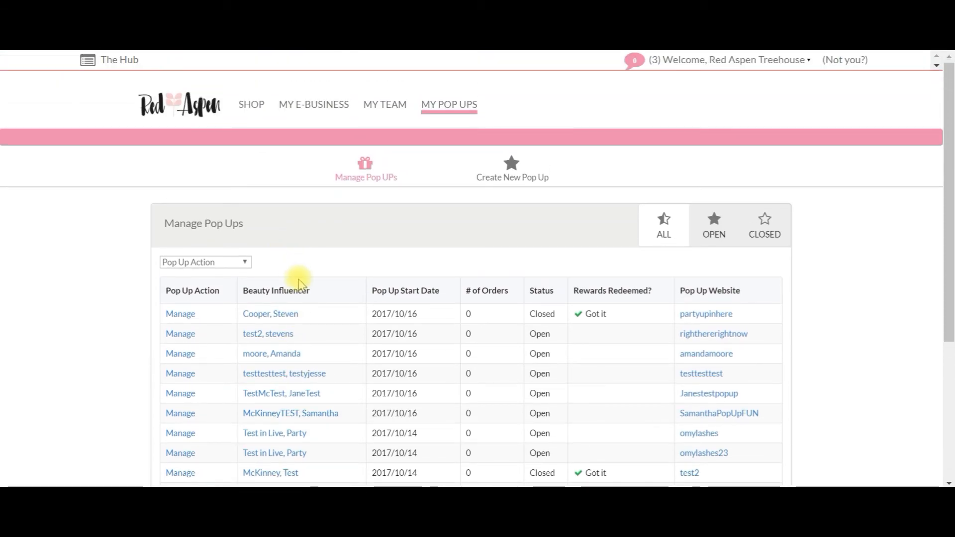
{"action": "mouse_move", "coordinate": [304, 271]}
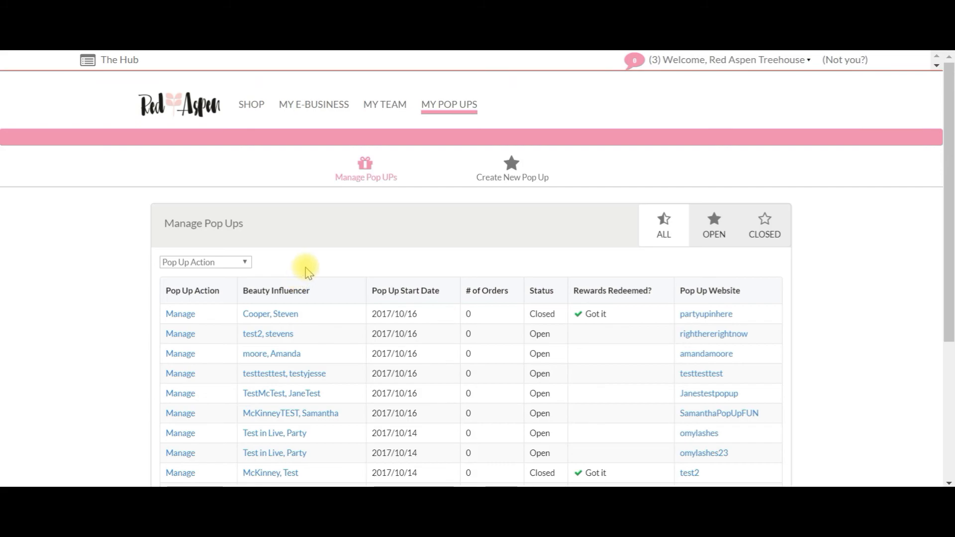
{"action": "mouse_move", "coordinate": [133, 168]}
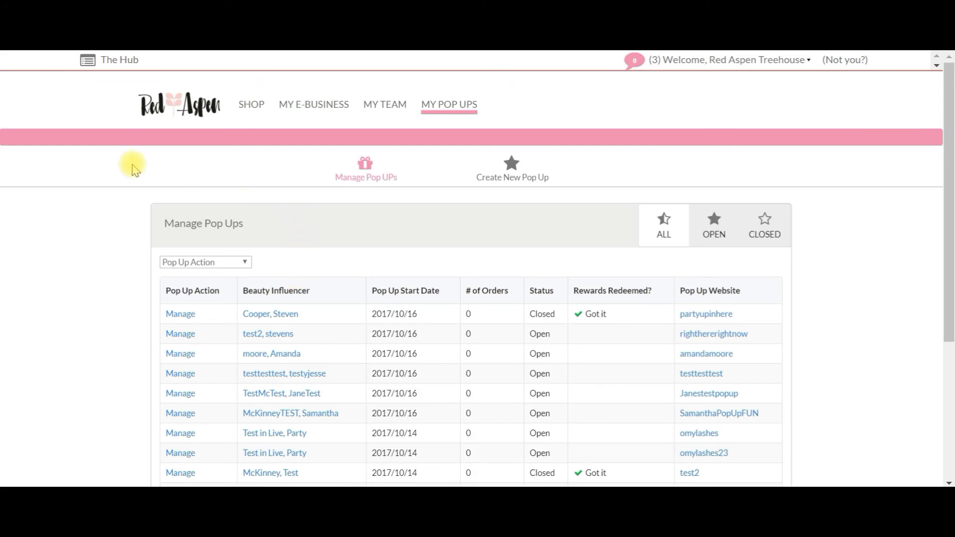